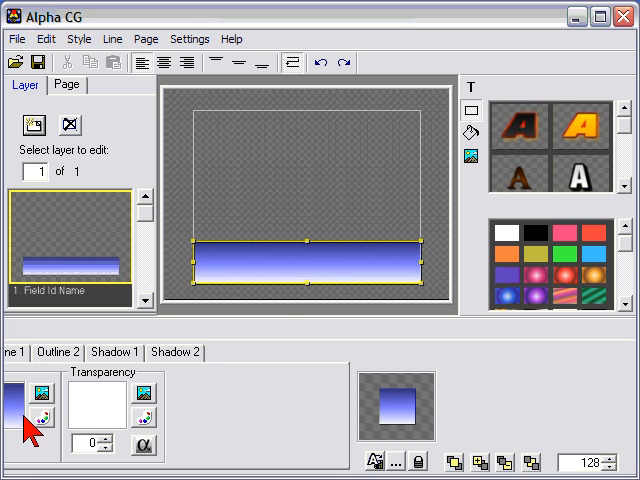
Step: Swap the bar's pale blue-white gradient for a different gradient fill
{"action": "left_click", "coordinate": [37, 419]}
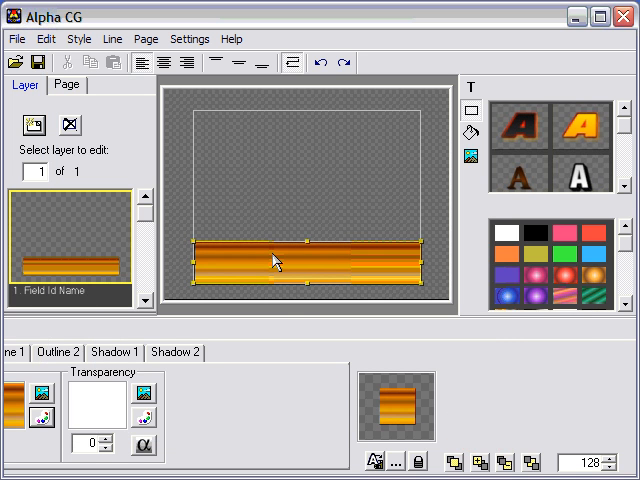
{"action": "mouse_move", "coordinate": [108, 407]}
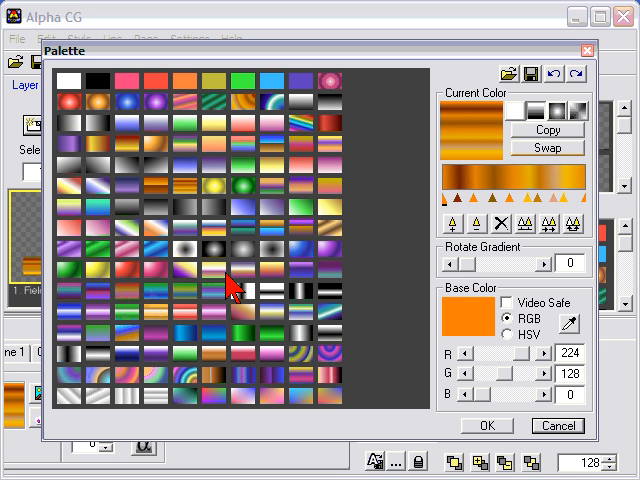
{"action": "mouse_move", "coordinate": [385, 160]}
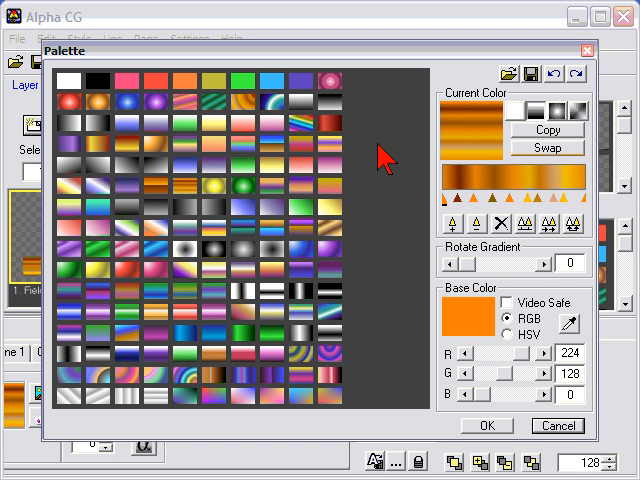
{"action": "mouse_move", "coordinate": [128, 284]}
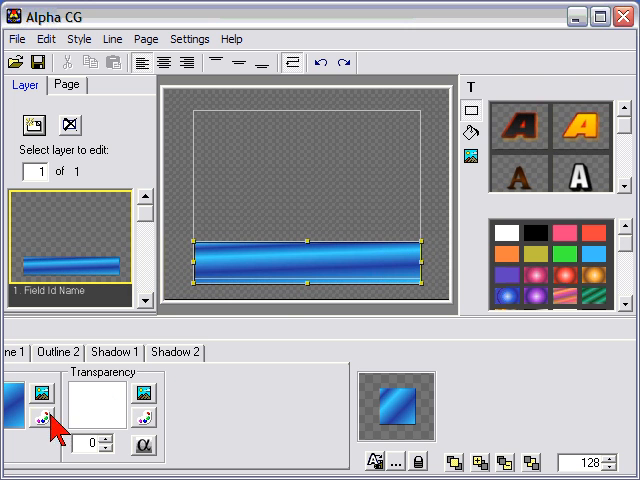
Step: Edit the bar's gradient stops to a deeper blue with a dark top band
{"action": "left_click", "coordinate": [43, 411]}
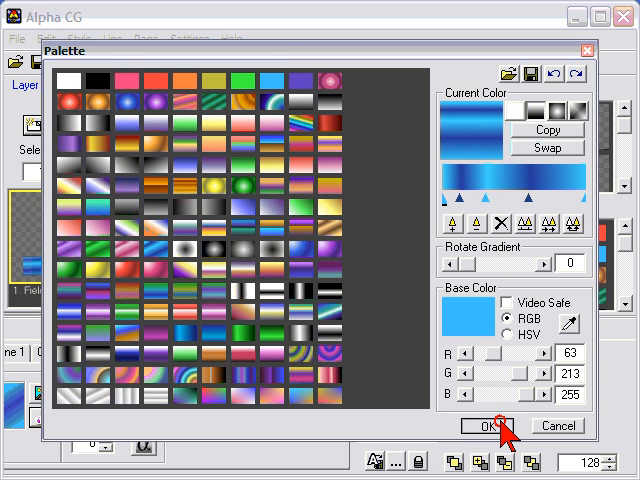
{"action": "left_click", "coordinate": [495, 426]}
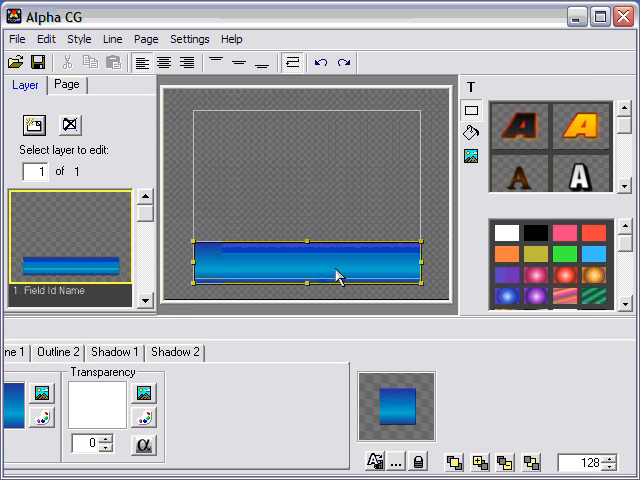
{"action": "mouse_move", "coordinate": [334, 253]}
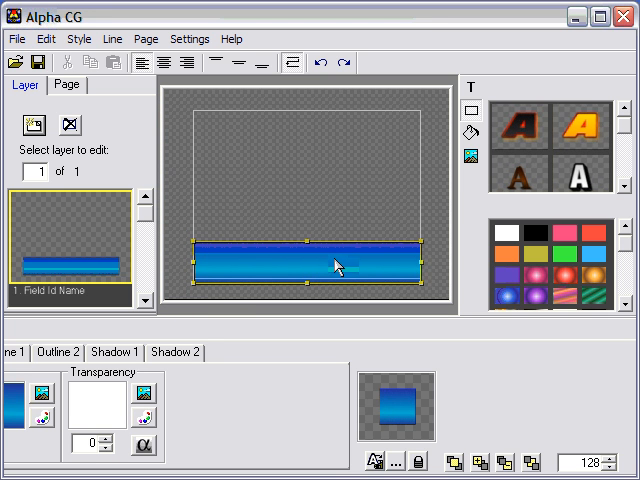
{"action": "mouse_move", "coordinate": [370, 270]}
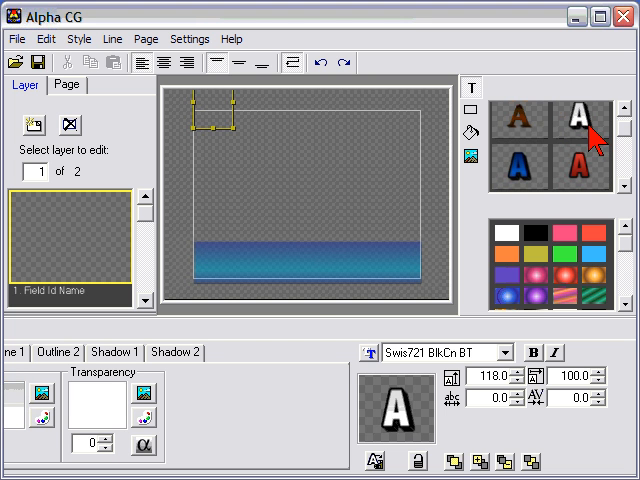
{"action": "mouse_move", "coordinate": [233, 270]}
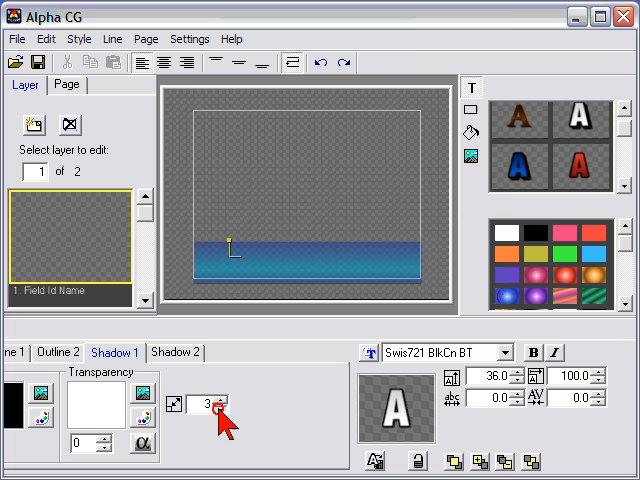
Step: Reduce the text shadow to size 2
{"action": "left_click", "coordinate": [518, 352]}
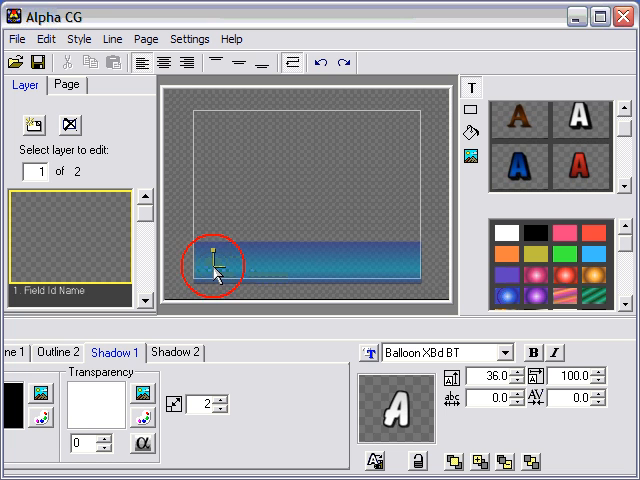
Step: Type 'LOWER THIRD' onto the blue bar
{"action": "type", "text": "LOWER"}
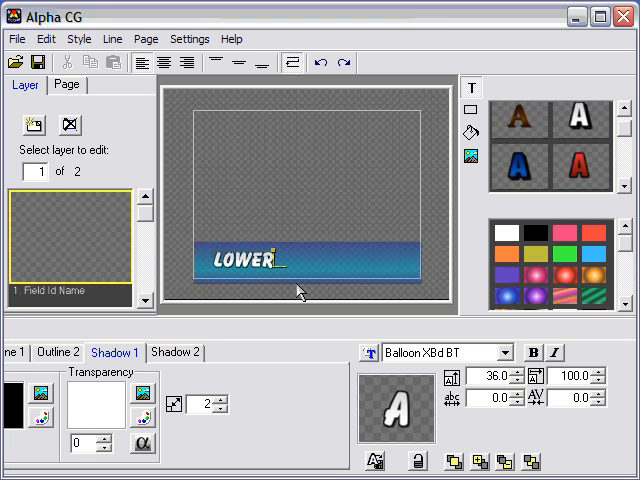
{"action": "type", "text": "THIRD"}
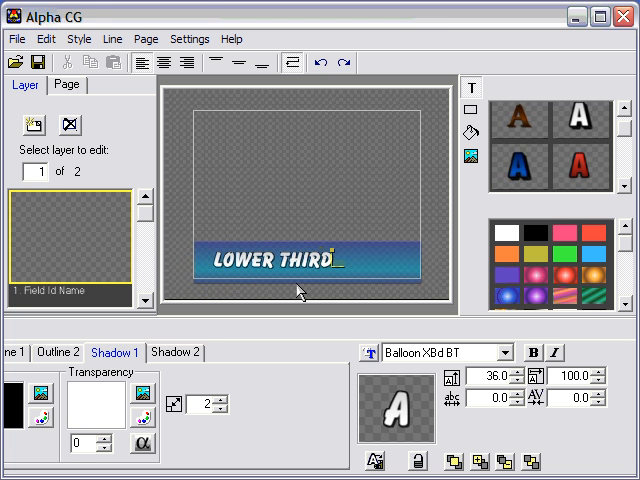
{"action": "mouse_move", "coordinate": [355, 271]}
{"action": "type", "text": "107"}
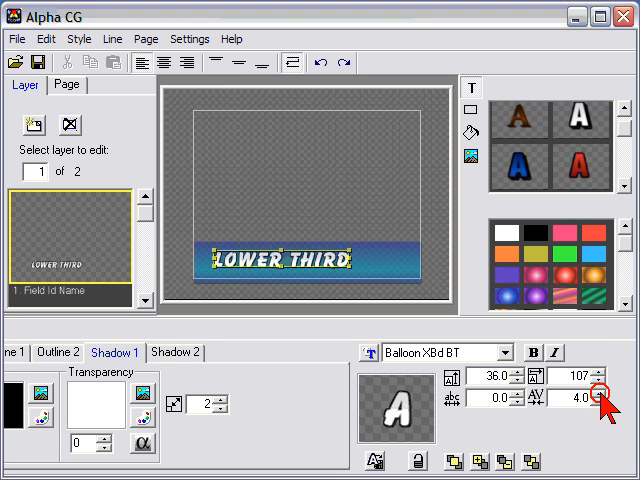
Step: Increase the title's letter spacing to 5.0
{"action": "left_click", "coordinate": [608, 388]}
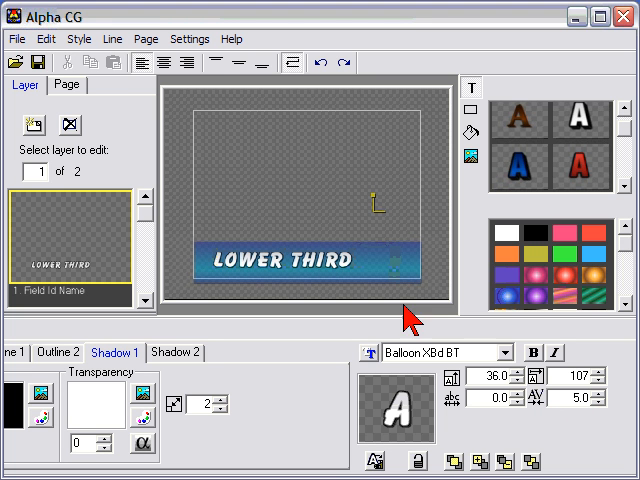
{"action": "left_click", "coordinate": [20, 38]}
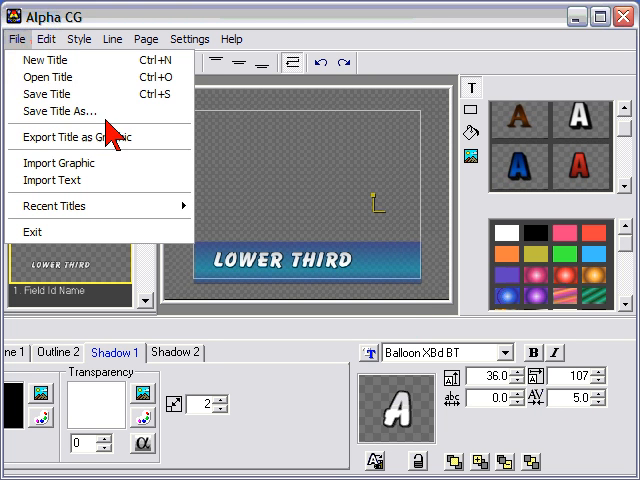
{"action": "left_click", "coordinate": [73, 134]}
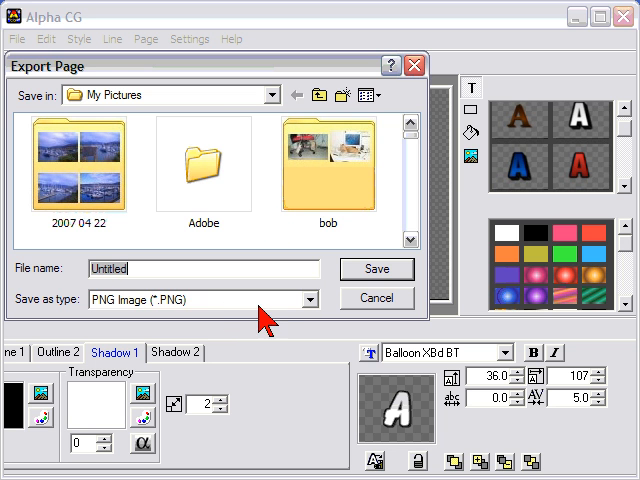
{"action": "mouse_move", "coordinate": [378, 310]}
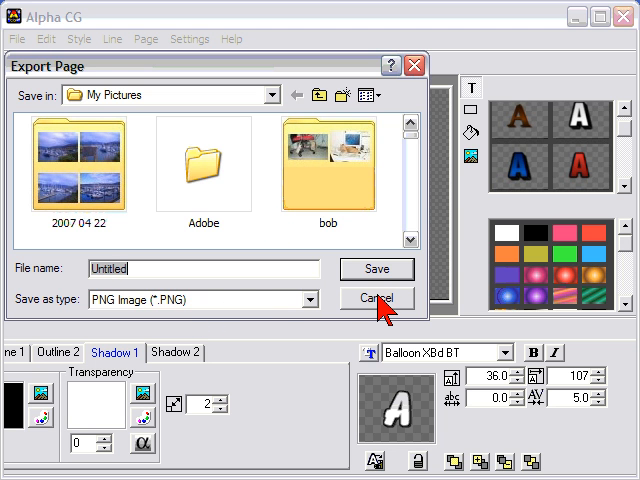
{"action": "left_click", "coordinate": [376, 298]}
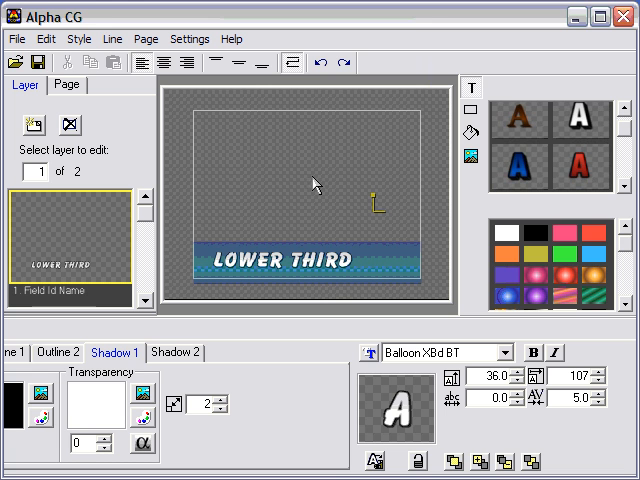